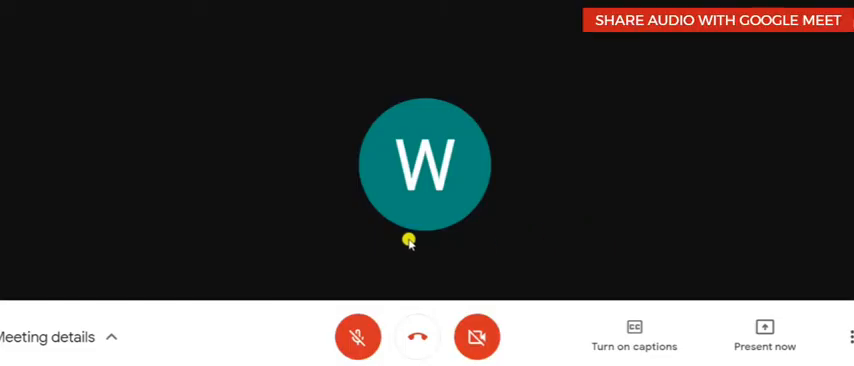
mouse_move(435, 213)
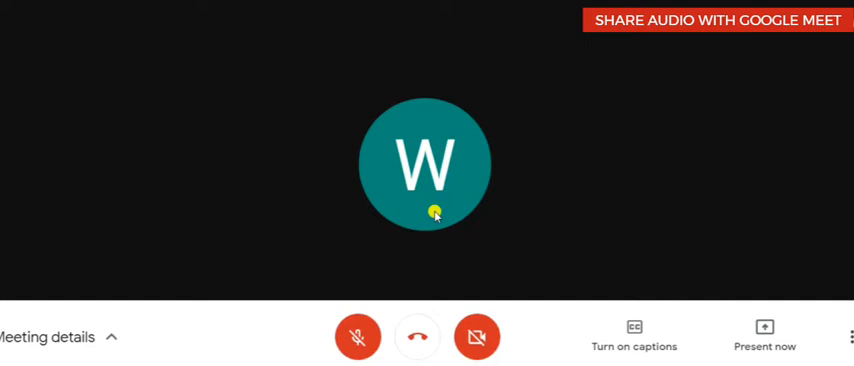
mouse_move(456, 232)
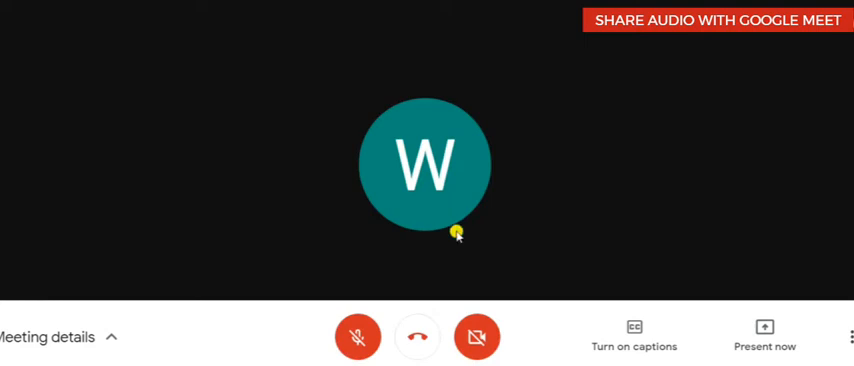
mouse_move(765, 337)
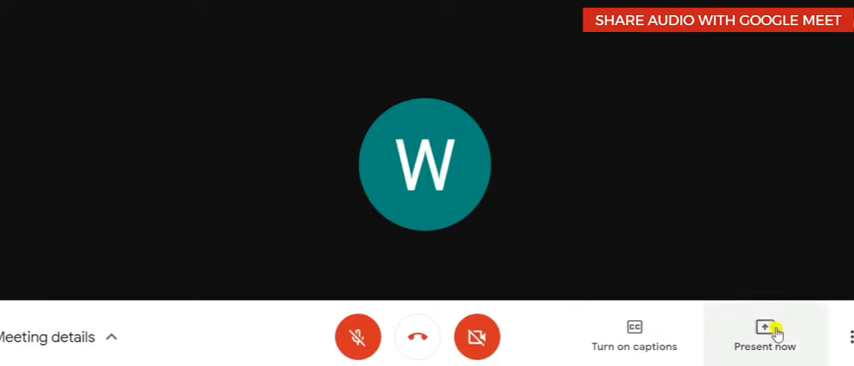
- Present the YouTube tab playing 'Like a bridge over troubled water' with tab audio shared
click(765, 336)
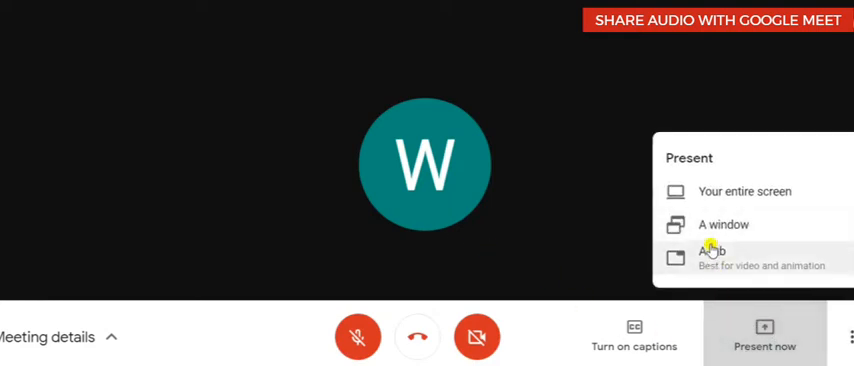
click(712, 251)
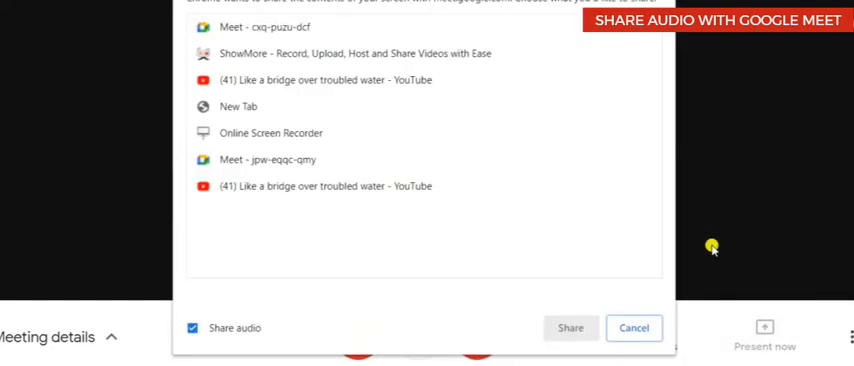
mouse_move(256, 80)
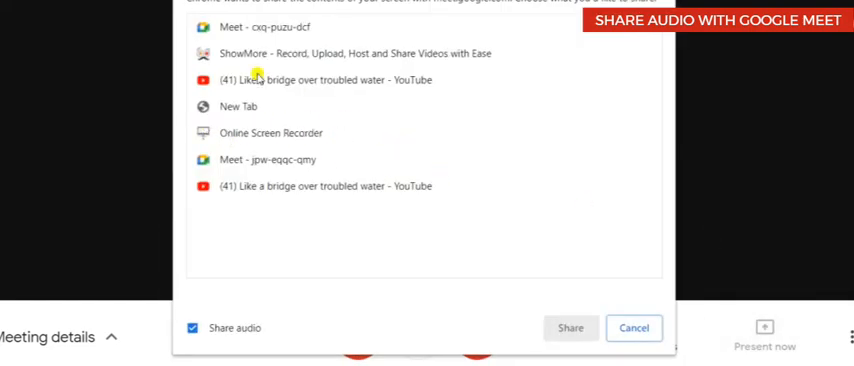
mouse_move(416, 61)
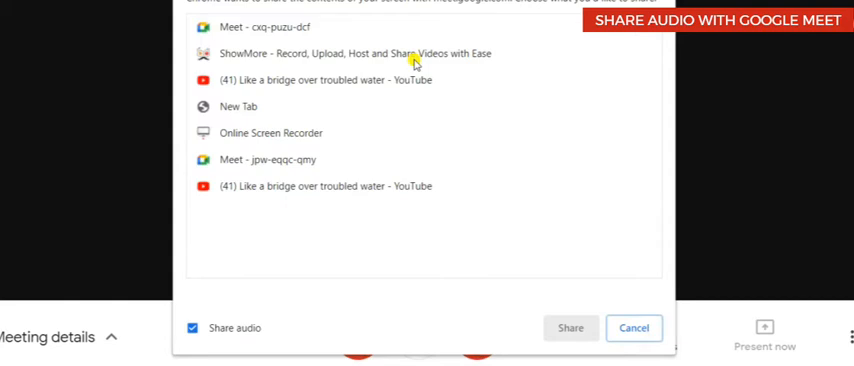
mouse_move(380, 80)
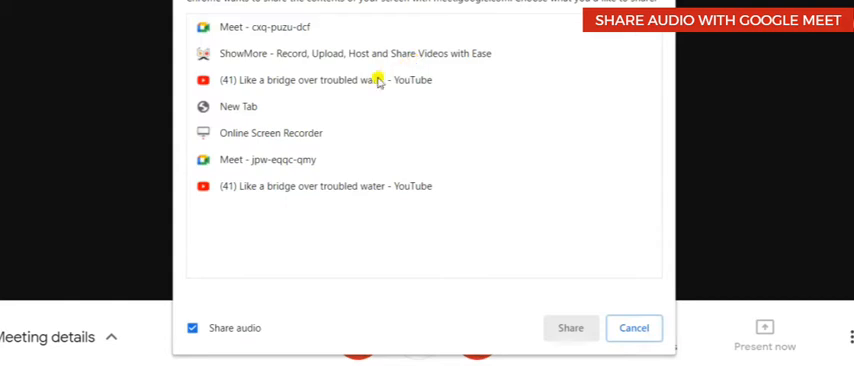
click(330, 80)
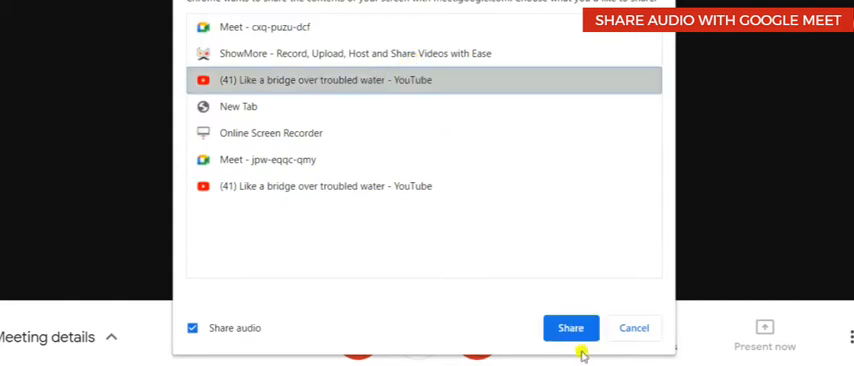
click(570, 328)
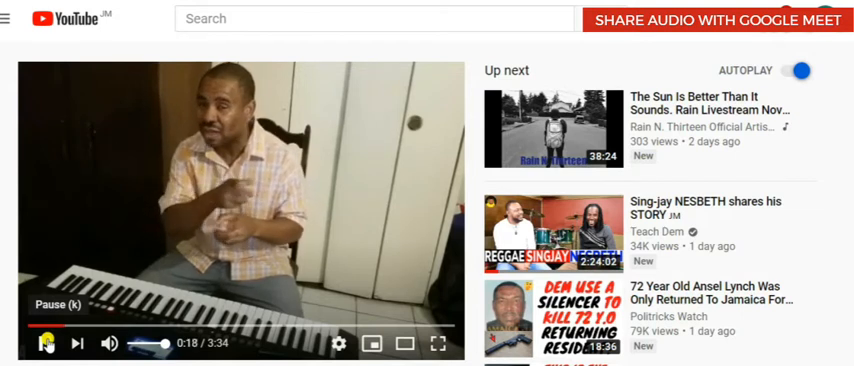
- Pause the shared YouTube video at 0:18 and return to the Meet call
click(42, 343)
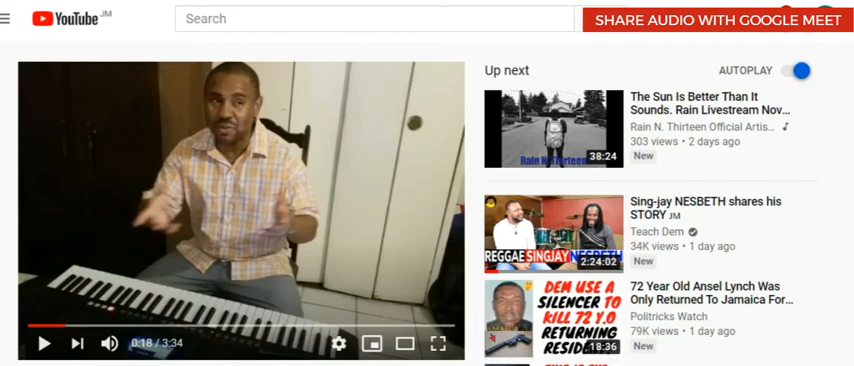
click(716, 18)
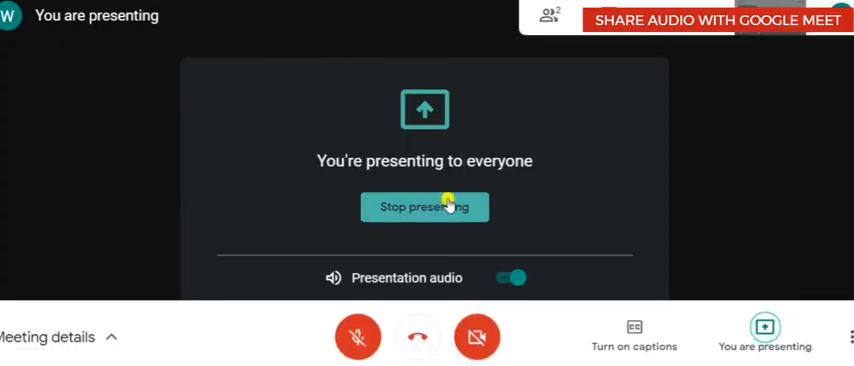
- Stop presenting, leave the call, and rejoin to reach the pre-join screen
click(424, 207)
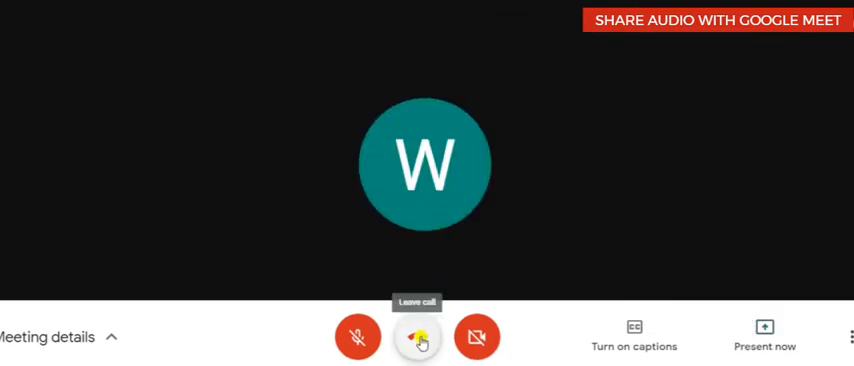
click(417, 337)
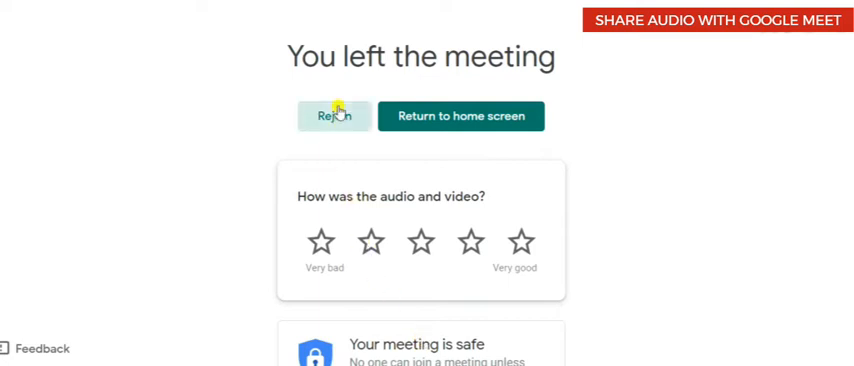
click(331, 115)
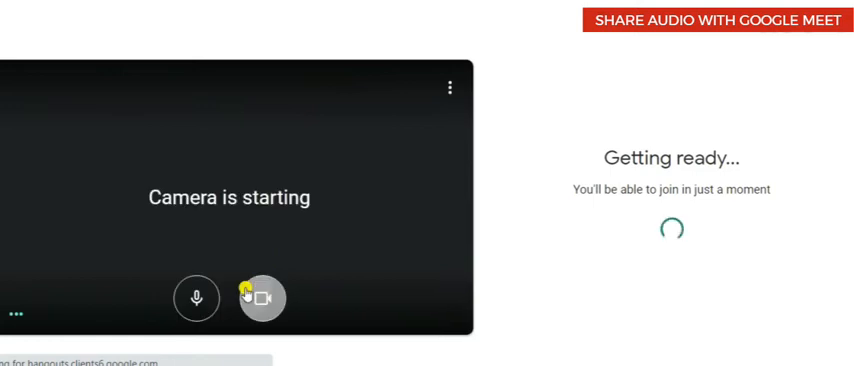
- Turn off the camera and microphone on the join preview
click(261, 298)
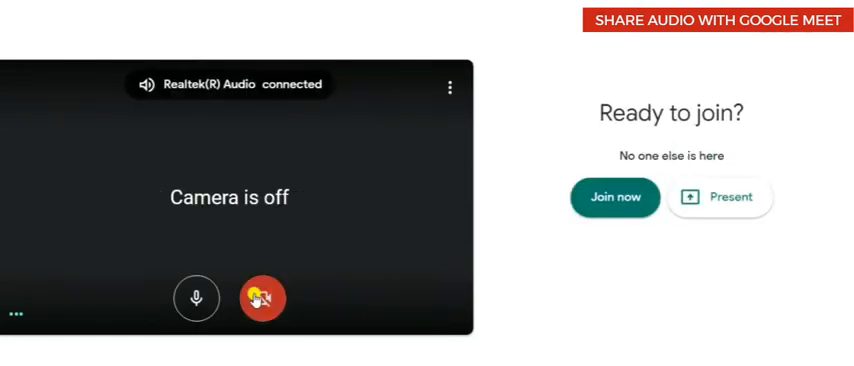
click(196, 298)
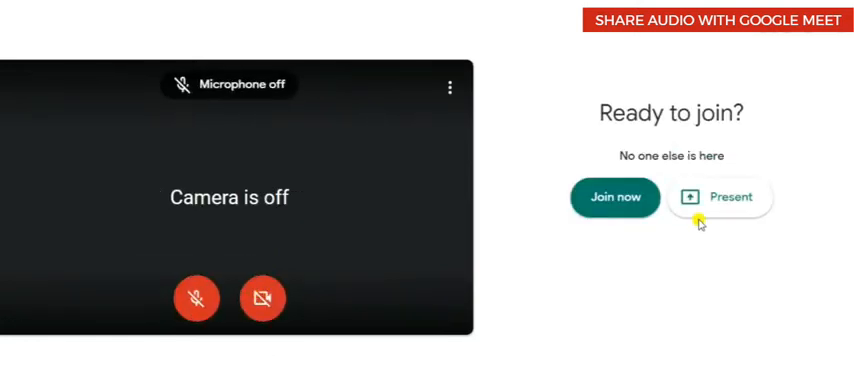
- Choose Your Entire Screen as the presentation source, with Share audio kept checked
click(719, 196)
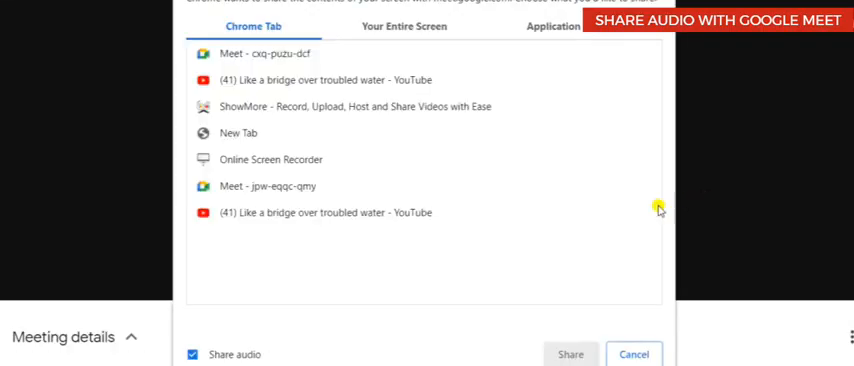
mouse_move(410, 237)
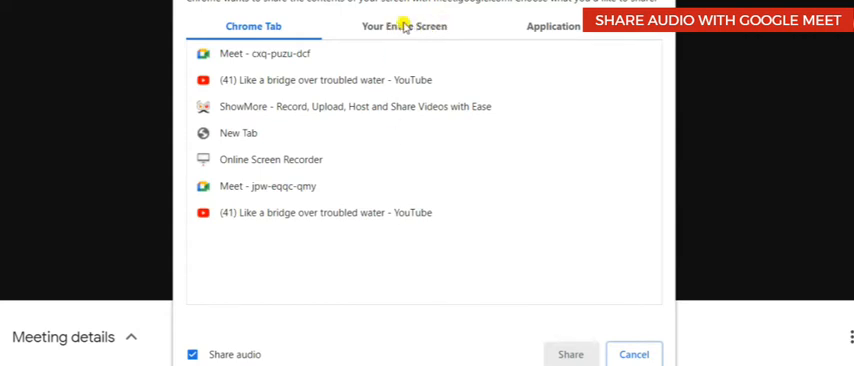
click(402, 26)
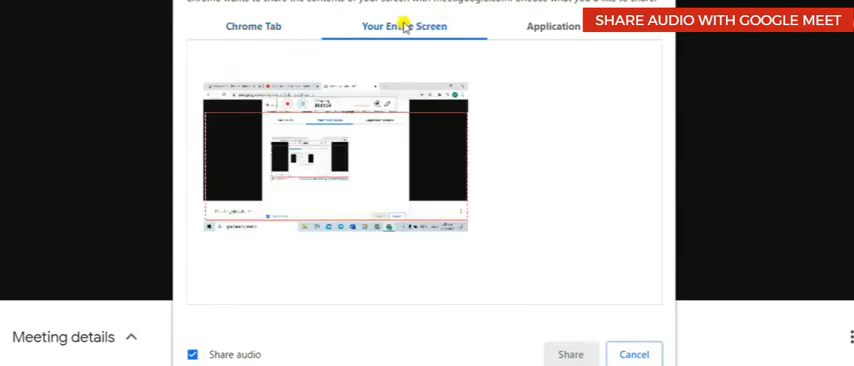
click(253, 27)
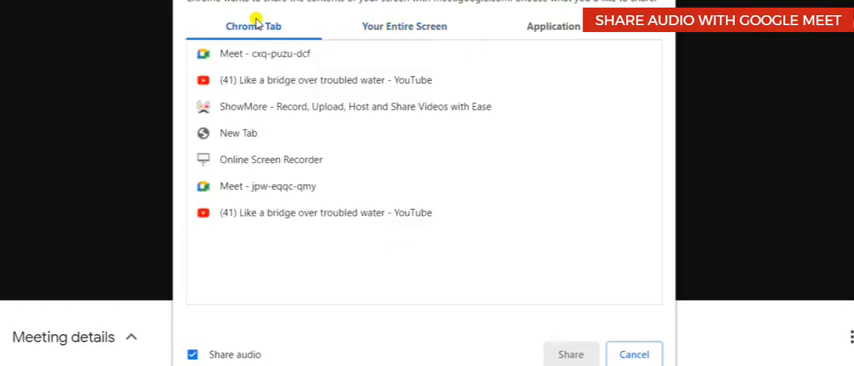
click(402, 26)
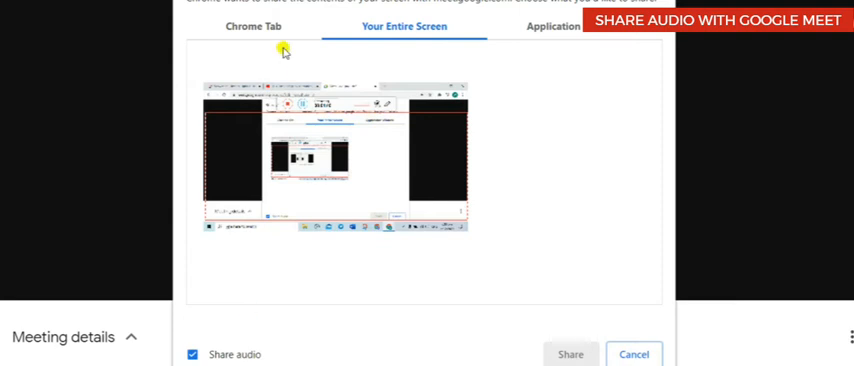
click(254, 26)
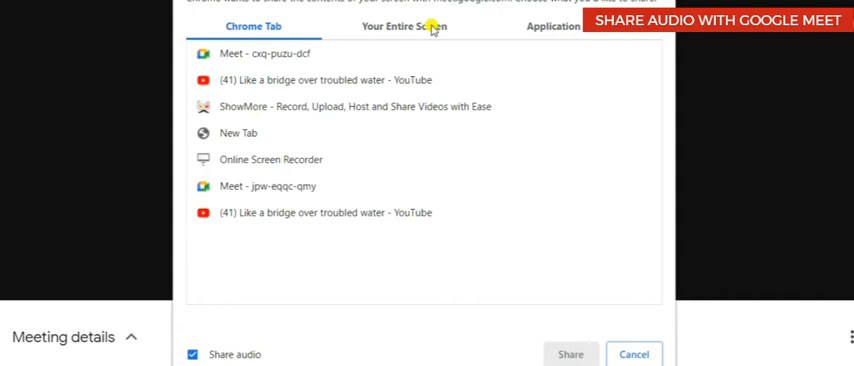
click(402, 27)
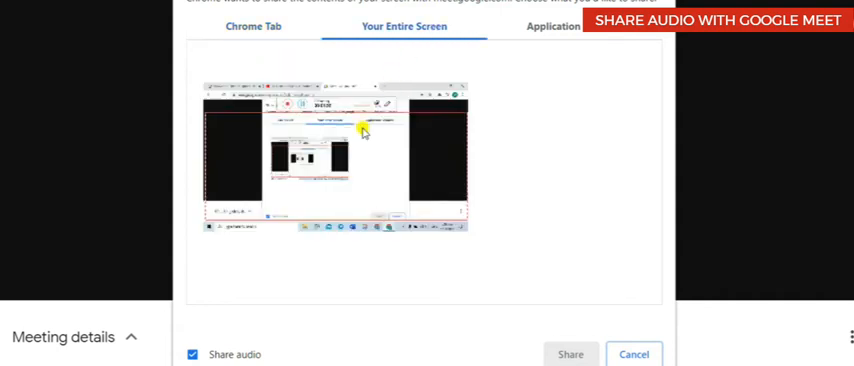
click(335, 160)
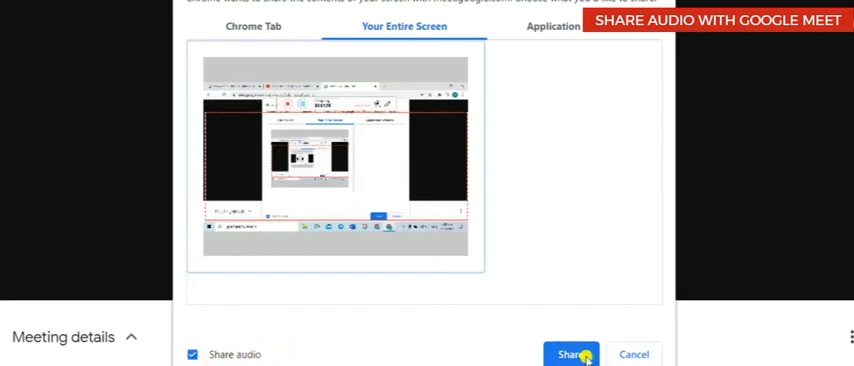
- Share the entire screen with audio, let the YouTube video play, then pause it at 0:33
click(572, 354)
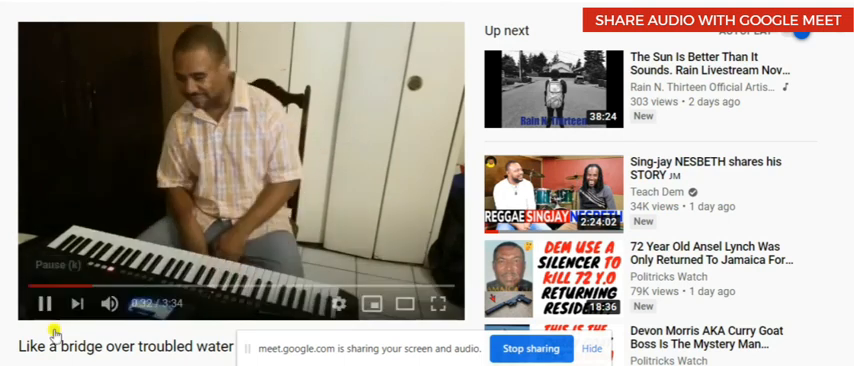
click(40, 302)
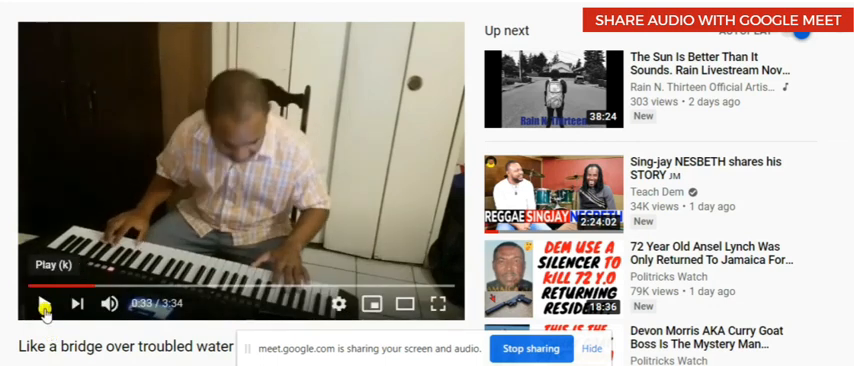